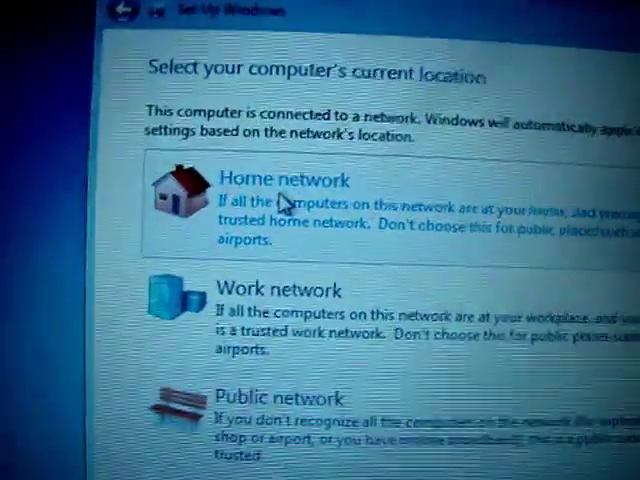
- Choose Home network as the computer's current network location
{"action": "scroll", "scroll_direction": "down", "scroll_amount": 3}
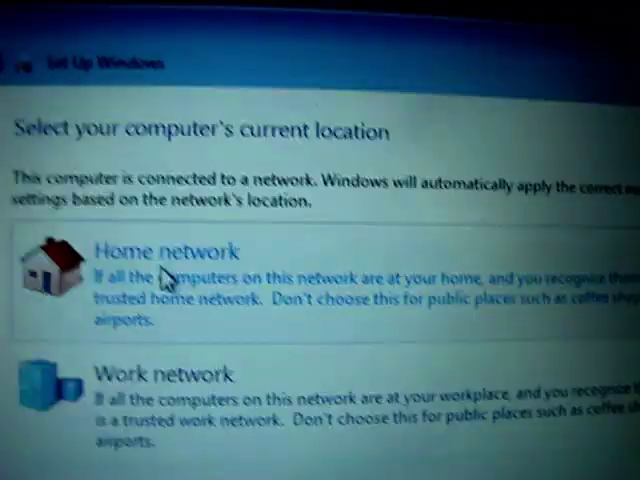
{"action": "left_click", "coordinate": [170, 252]}
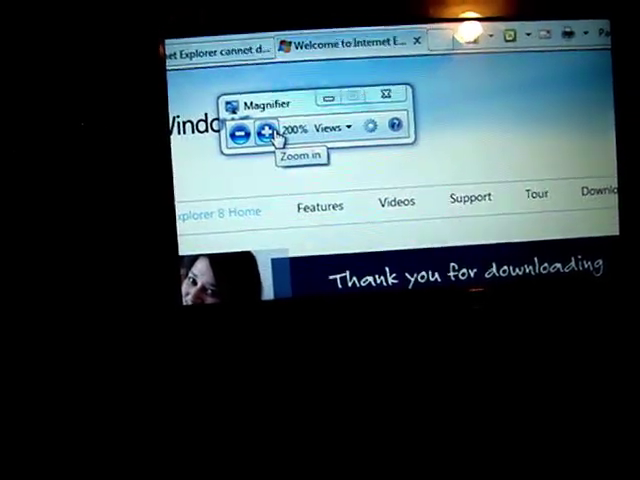
- Raise Magnifier zoom from 200% to 400%
{"action": "left_click", "coordinate": [268, 128]}
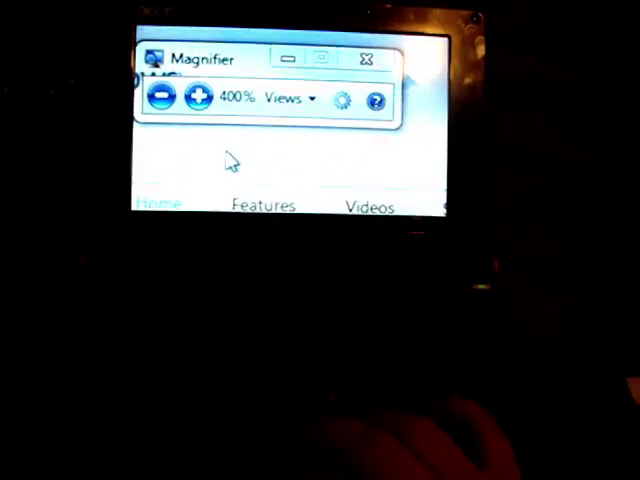